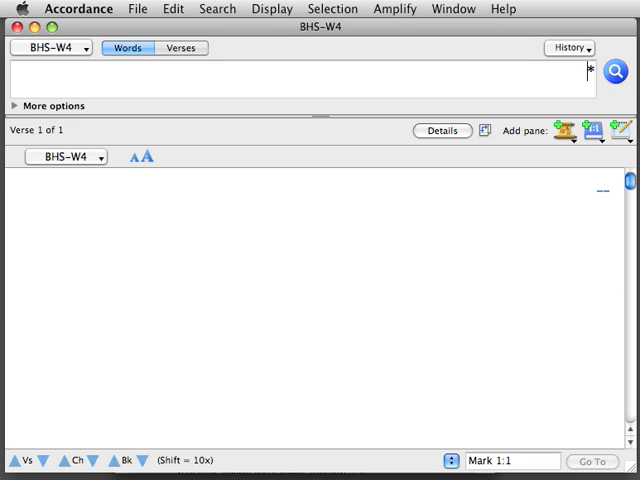
Run a [RANGE ?] <AND> search on Habakkuk in BHS-W4 and view its 394-form analysis
{"action": "type", "text": "[RANGE ?] <AND>"}
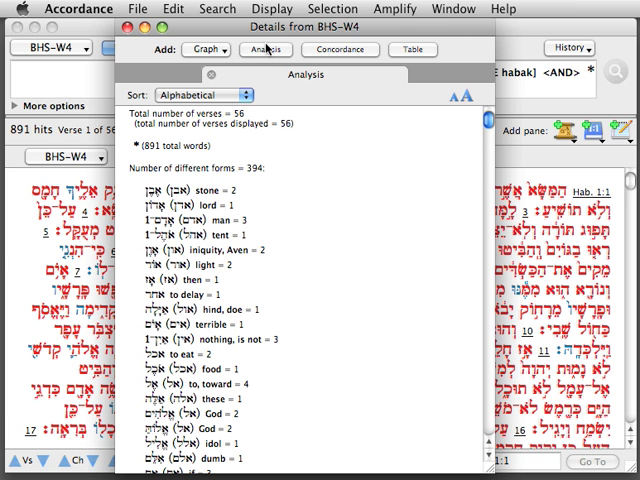
{"action": "mouse_move", "coordinate": [490, 125]}
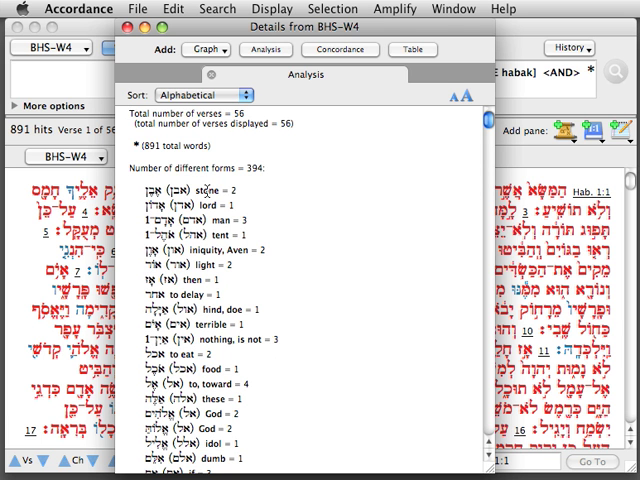
{"action": "left_click", "coordinate": [291, 9]}
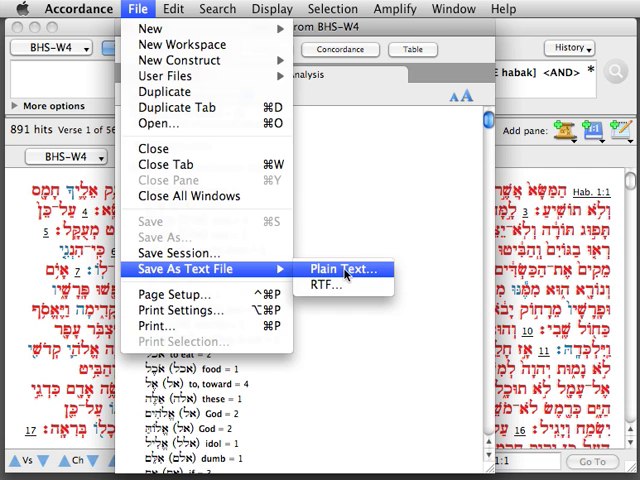
{"action": "left_click", "coordinate": [79, 9]}
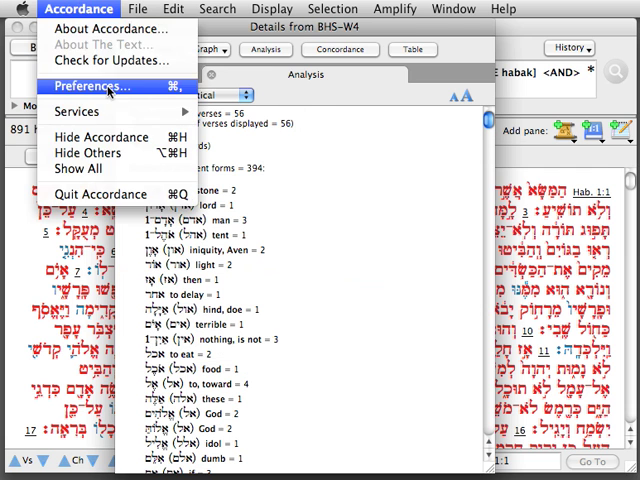
{"action": "left_click", "coordinate": [87, 85]}
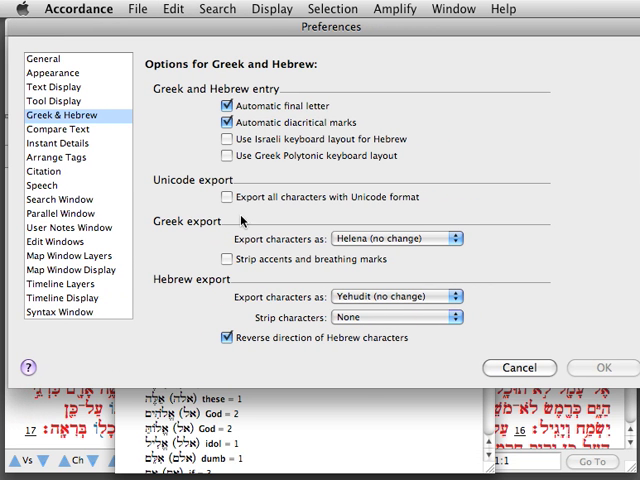
{"action": "mouse_move", "coordinate": [360, 312]}
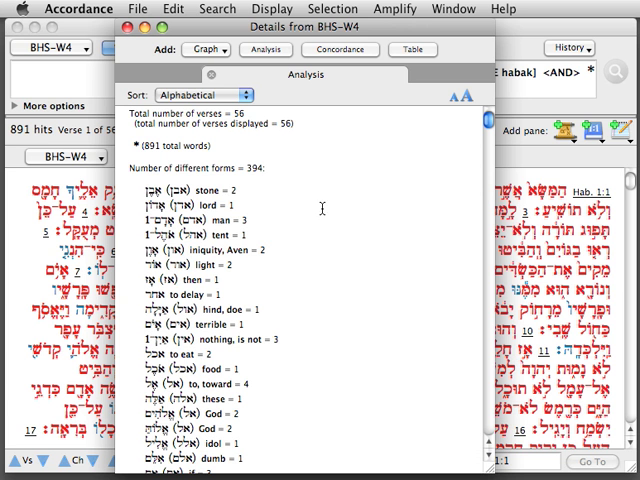
{"action": "left_click", "coordinate": [131, 9]}
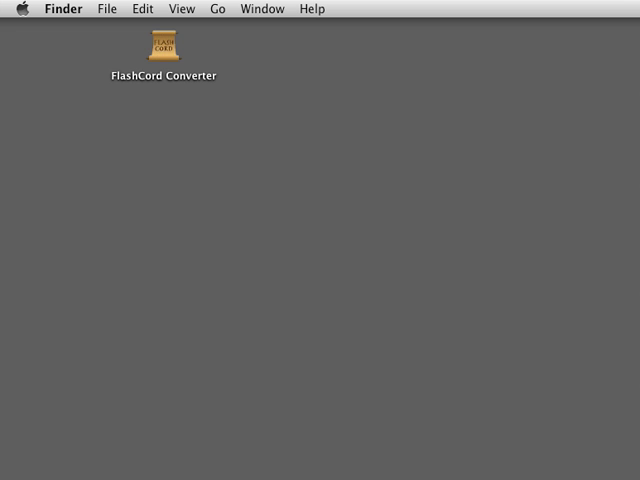
Convert HabakukVocab.txt, place HabakukVocab1_data.tab beside it, and preview the data file
{"action": "double_click", "coordinate": [170, 47]}
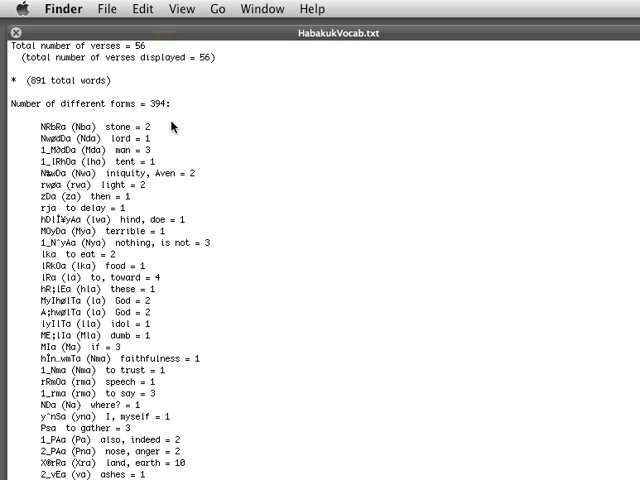
{"action": "mouse_move", "coordinate": [238, 226]}
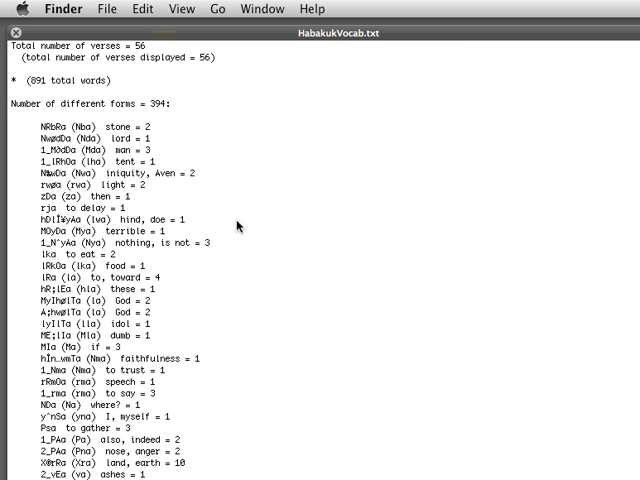
{"action": "scroll", "scroll_direction": "down", "scroll_amount": 3}
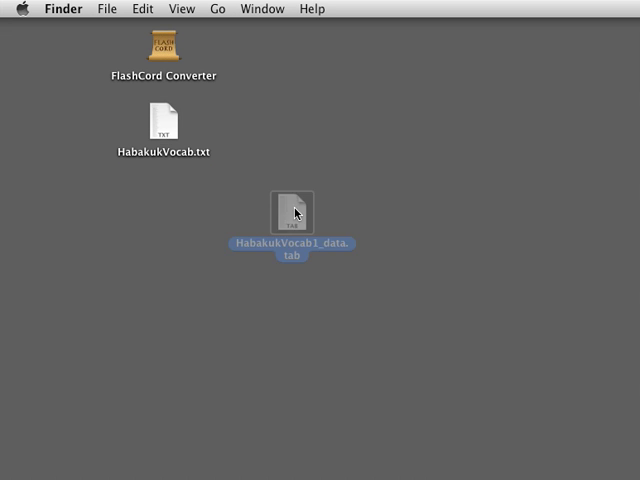
{"action": "left_click_drag", "start_coordinate": [293, 213], "coordinate": [293, 130]}
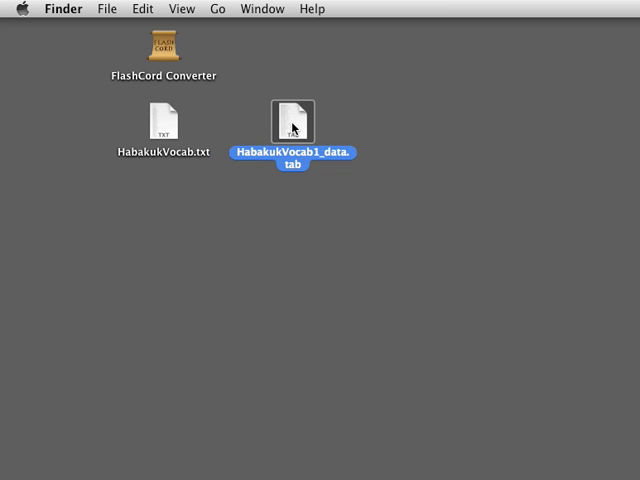
{"action": "double_click", "coordinate": [291, 109]}
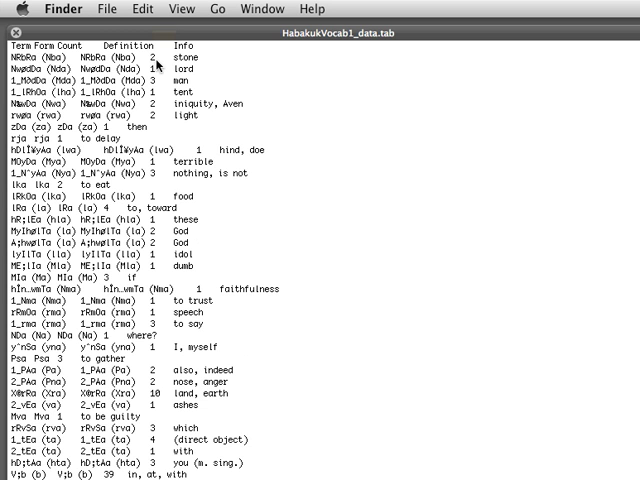
{"action": "mouse_move", "coordinate": [245, 73]}
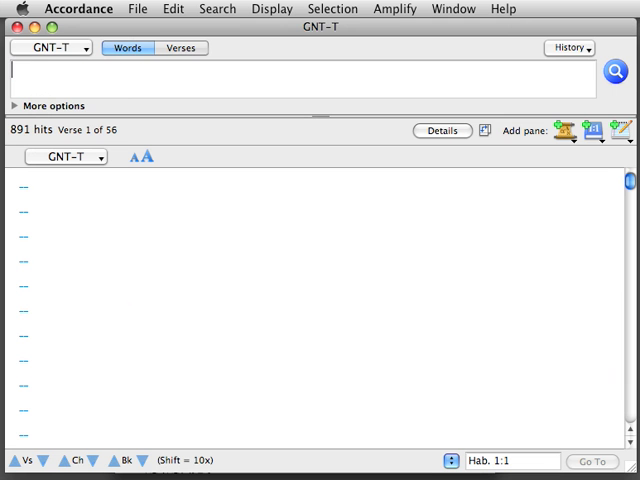
Search GNT-T for verbs tagged aorist passive and open the 1768-hit vocabulary analysis
{"action": "left_click", "coordinate": [216, 8]}
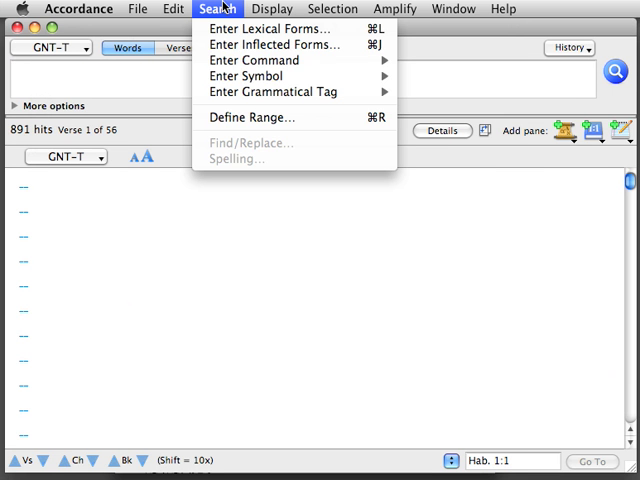
{"action": "mouse_move", "coordinate": [280, 91]}
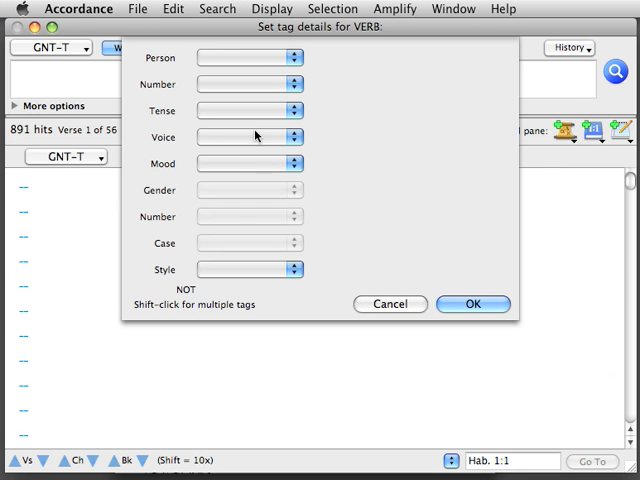
{"action": "left_click", "coordinate": [248, 110]}
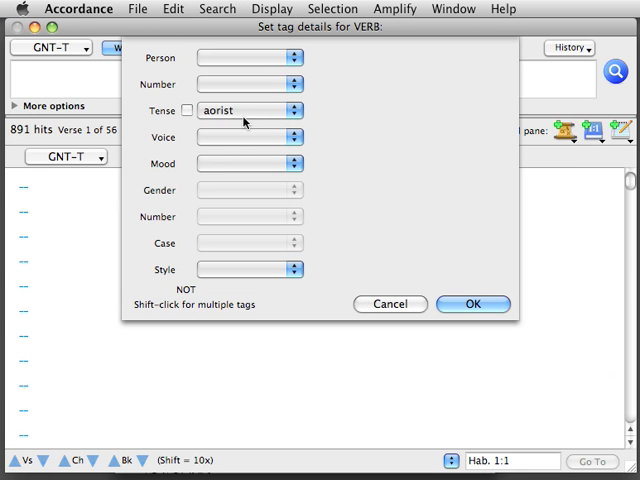
{"action": "left_click", "coordinate": [250, 137]}
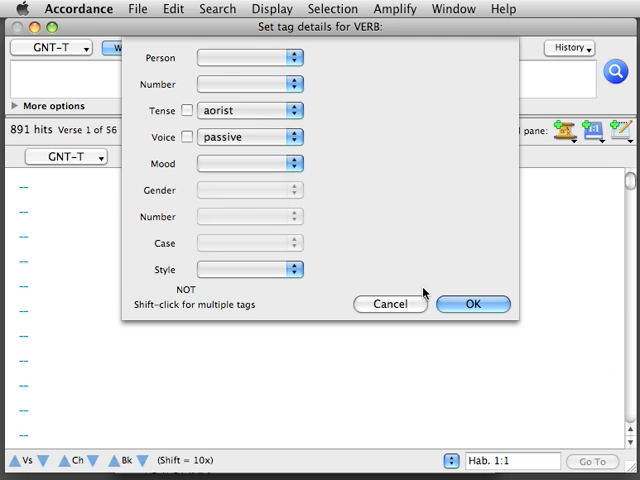
{"action": "left_click", "coordinate": [472, 304]}
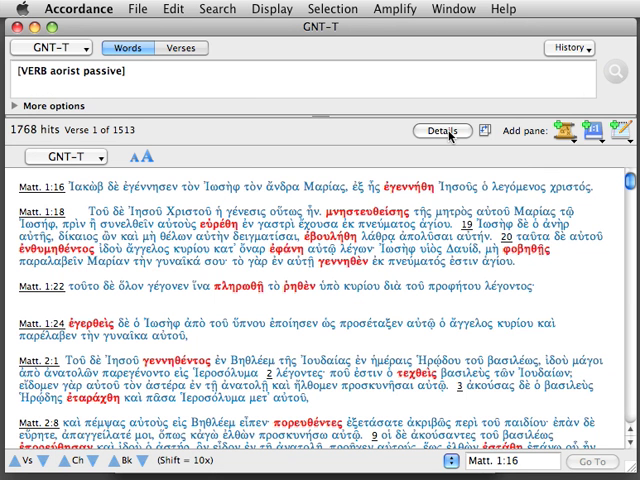
{"action": "left_click", "coordinate": [130, 75]}
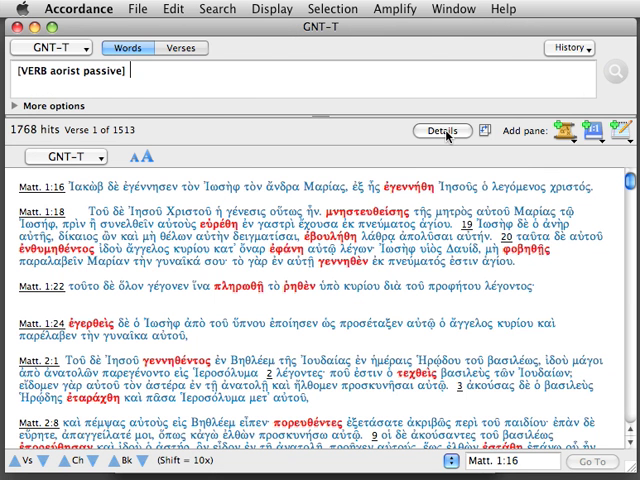
{"action": "left_click", "coordinate": [442, 131]}
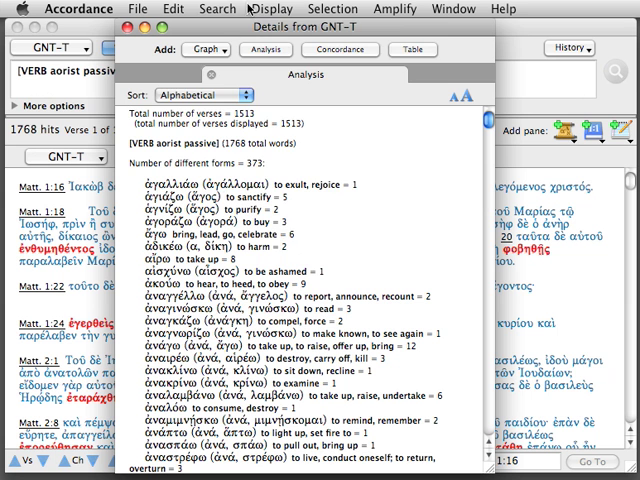
Apply analysis display settings with Show root and Show gloss checked
{"action": "left_click", "coordinate": [276, 9]}
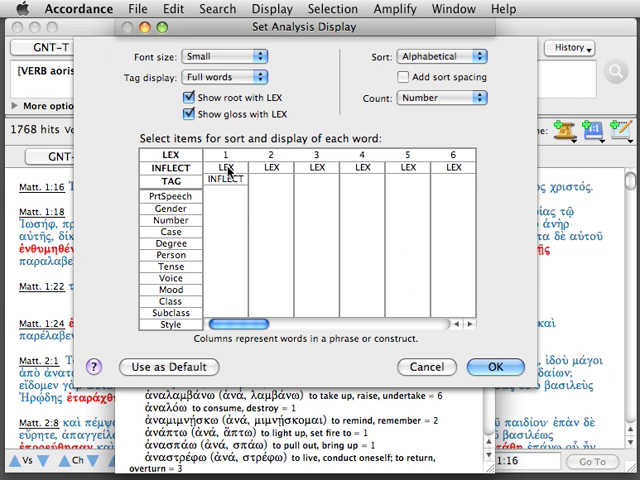
{"action": "mouse_move", "coordinate": [205, 203]}
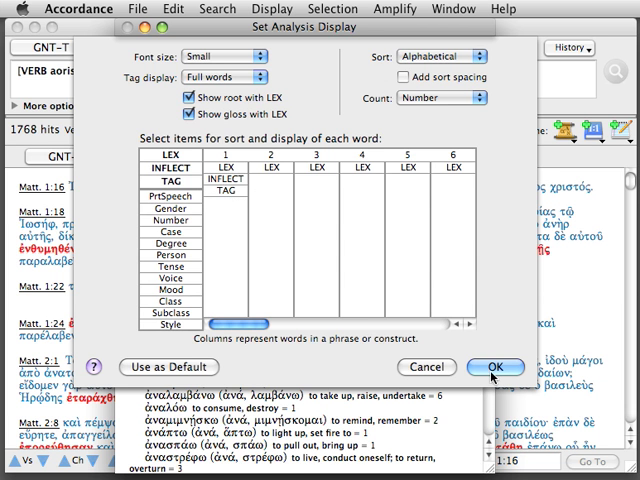
{"action": "left_click", "coordinate": [491, 367]}
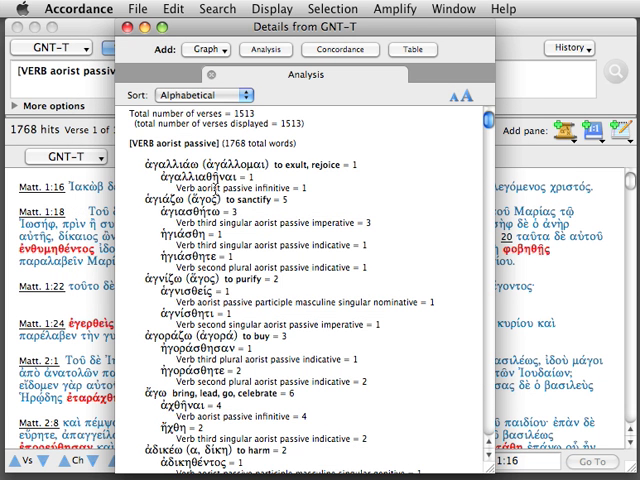
{"action": "left_click", "coordinate": [129, 8]}
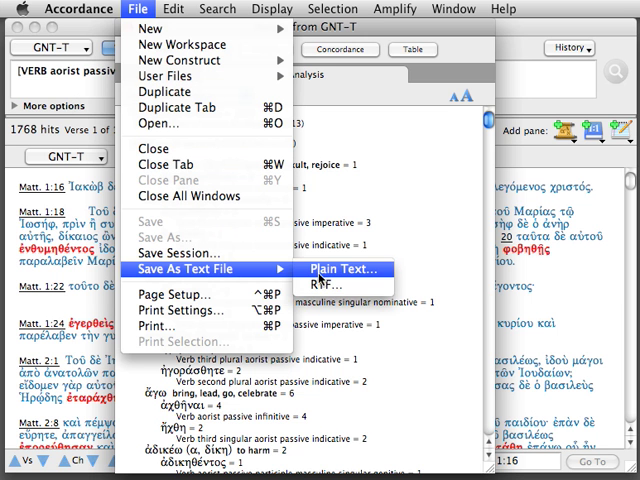
Export the aorist passive analysis as a Plain Text file to the Desktop
{"action": "left_click", "coordinate": [323, 267]}
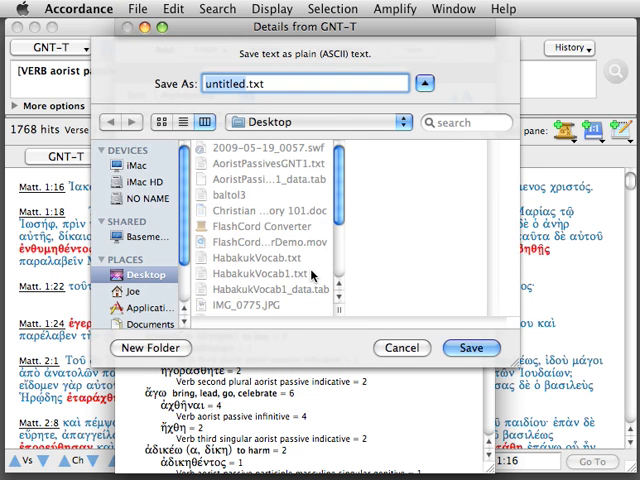
{"action": "type", "text": "A"}
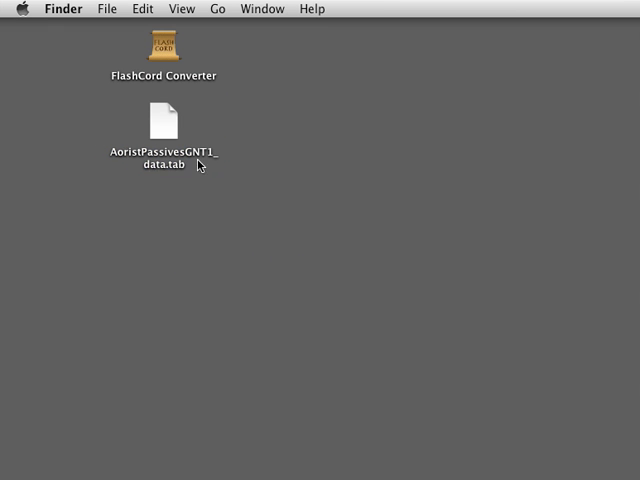
{"action": "mouse_move", "coordinate": [163, 147]}
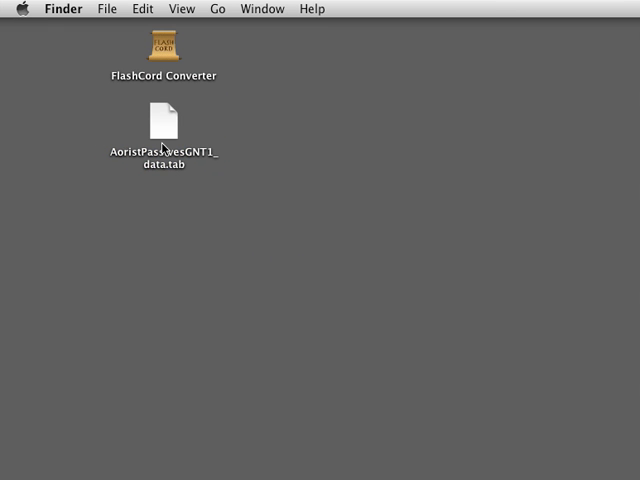
{"action": "left_click", "coordinate": [162, 117]}
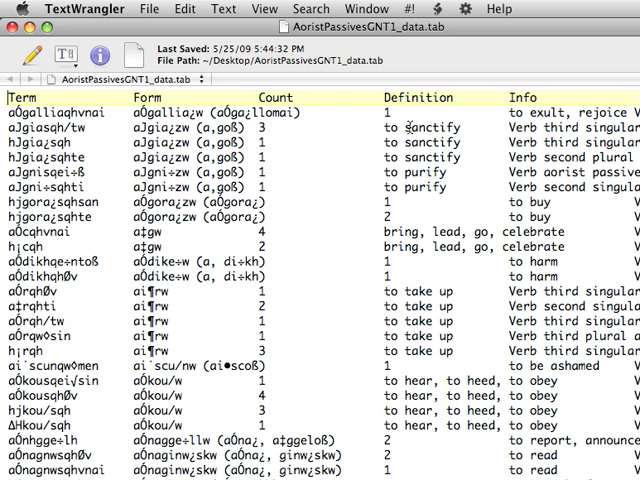
{"action": "mouse_move", "coordinate": [480, 120]}
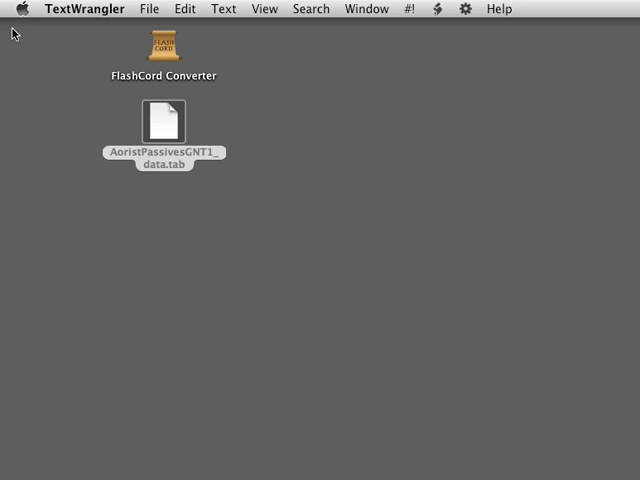
{"action": "left_click", "coordinate": [163, 128]}
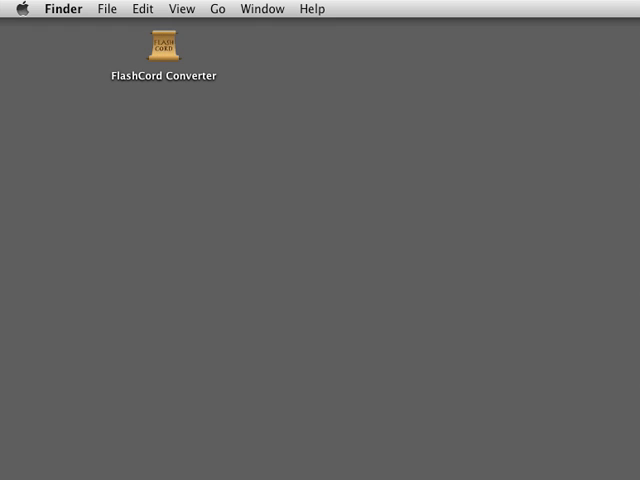
{"action": "double_click", "coordinate": [166, 48]}
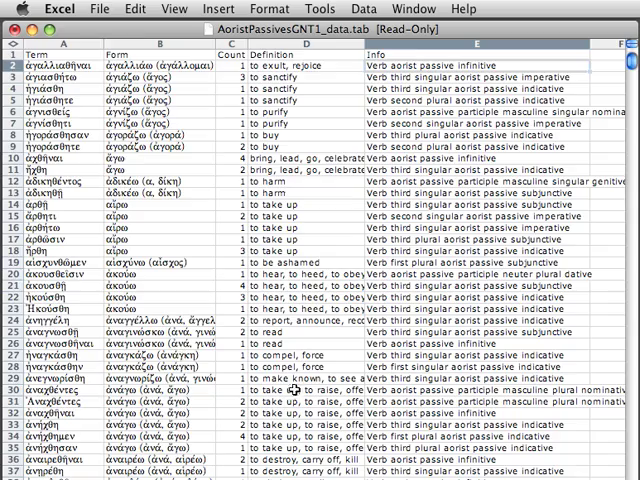
{"action": "scroll", "scroll_direction": "down", "scroll_amount": 3}
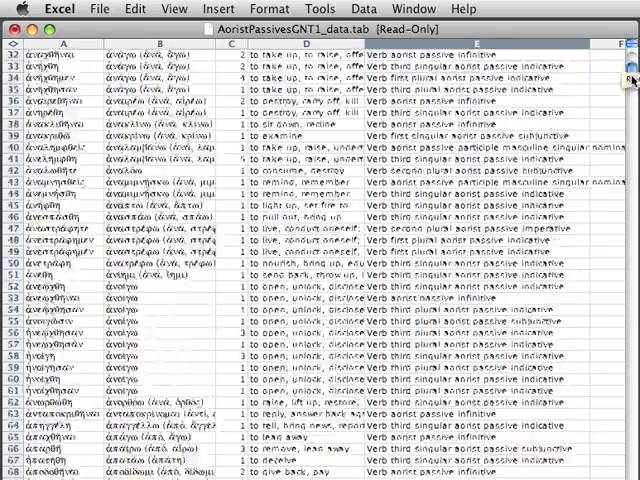
{"action": "scroll", "scroll_direction": "down", "scroll_amount": 3}
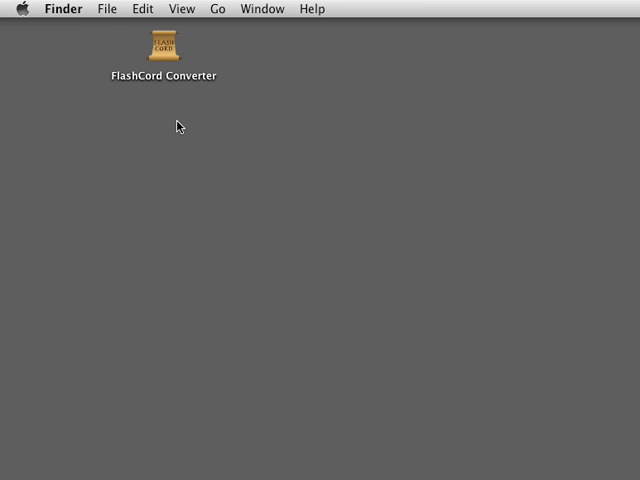
{"action": "left_click", "coordinate": [164, 47]}
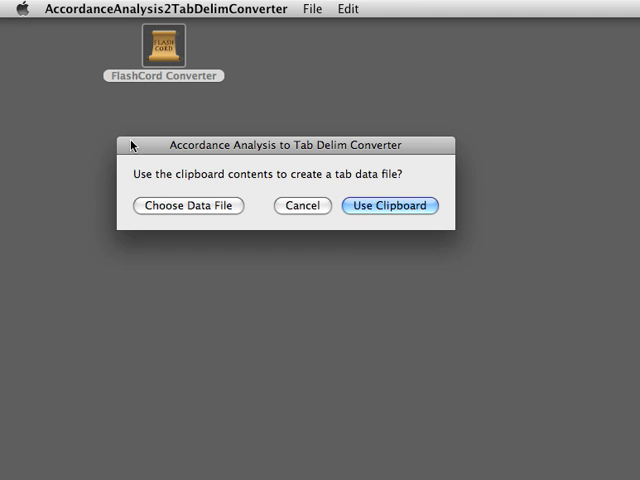
{"action": "left_click", "coordinate": [187, 206]}
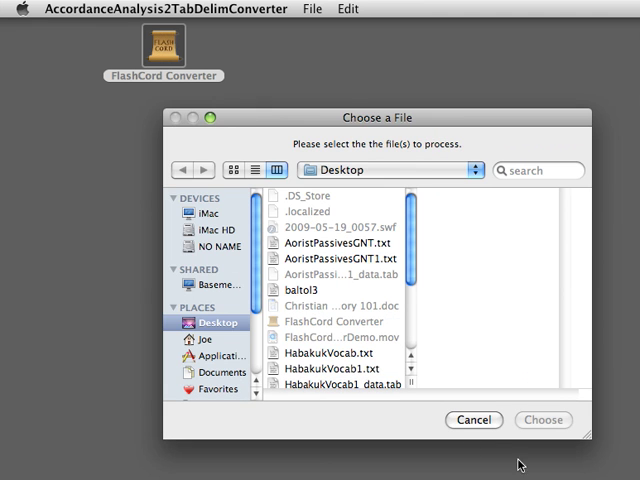
{"action": "left_click", "coordinate": [474, 420]}
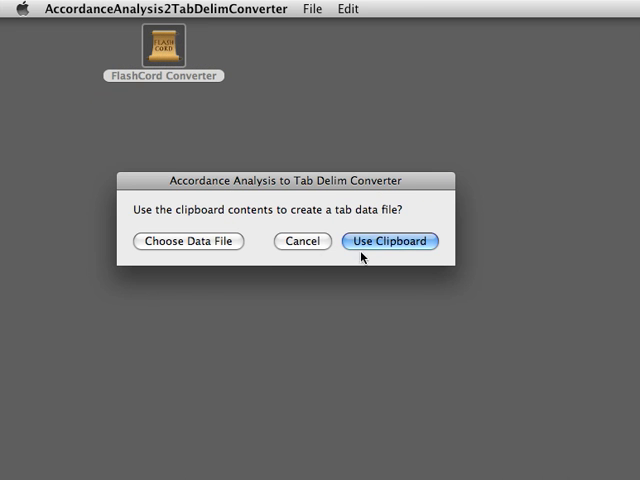
{"action": "left_click", "coordinate": [390, 241]}
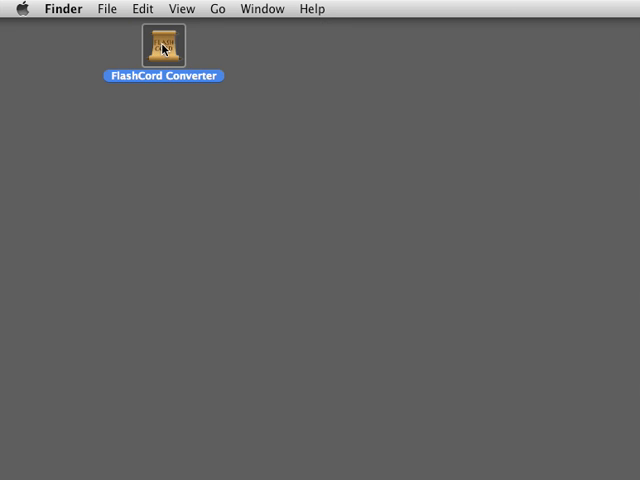
Rerun FlashCord Converter, saving AoristPassivesGNT1_data.tab over the existing Desktop file
{"action": "double_click", "coordinate": [163, 46]}
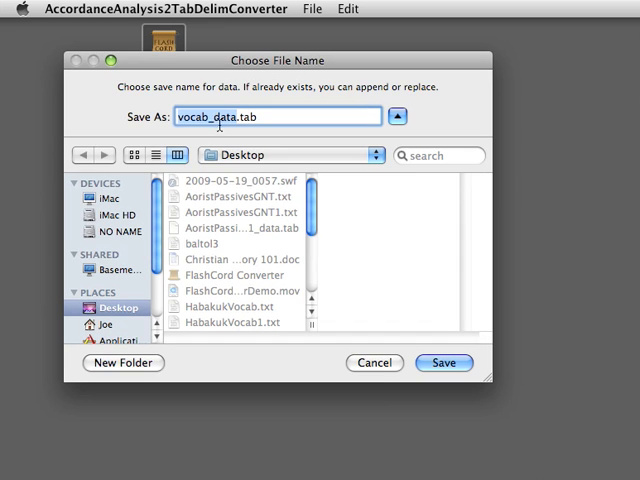
{"action": "left_click", "coordinate": [232, 216]}
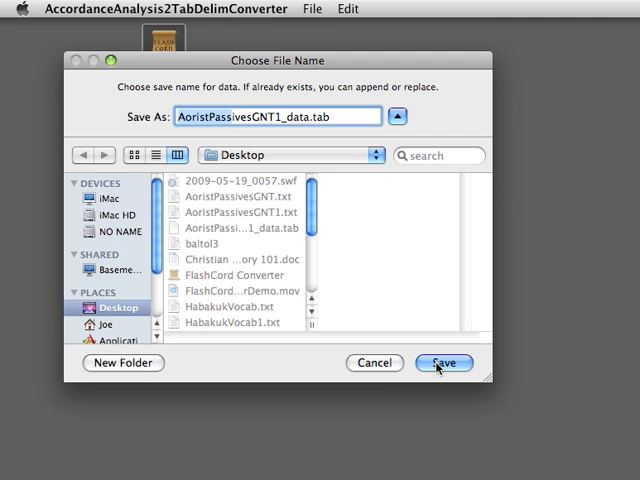
{"action": "left_click", "coordinate": [444, 363]}
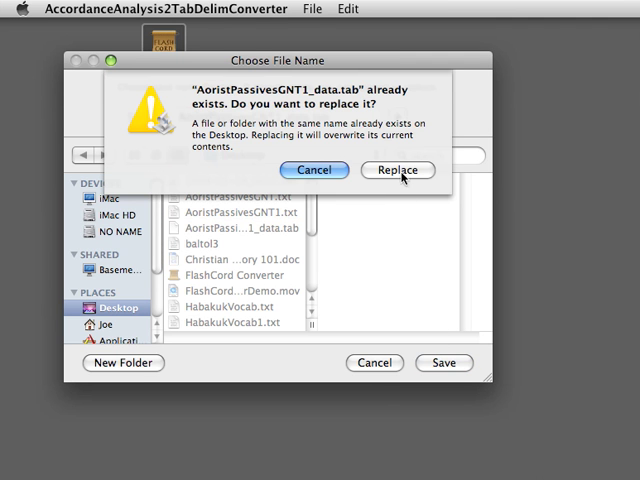
{"action": "left_click", "coordinate": [398, 170]}
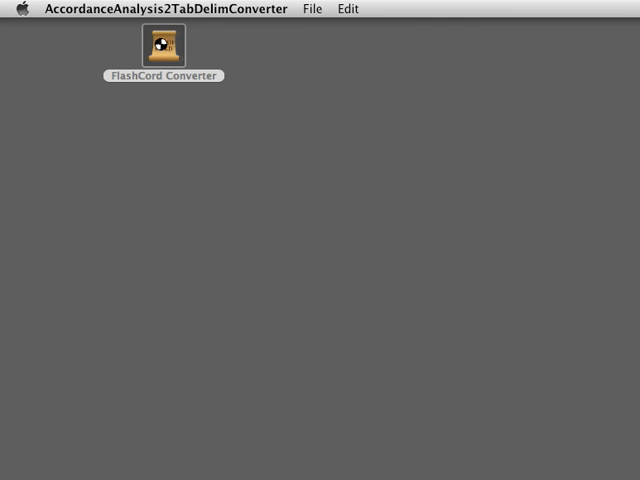
{"action": "left_click", "coordinate": [163, 46]}
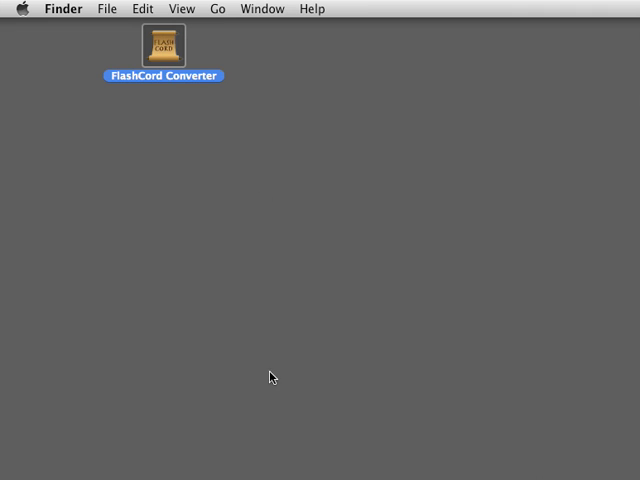
{"action": "mouse_move", "coordinate": [224, 117]}
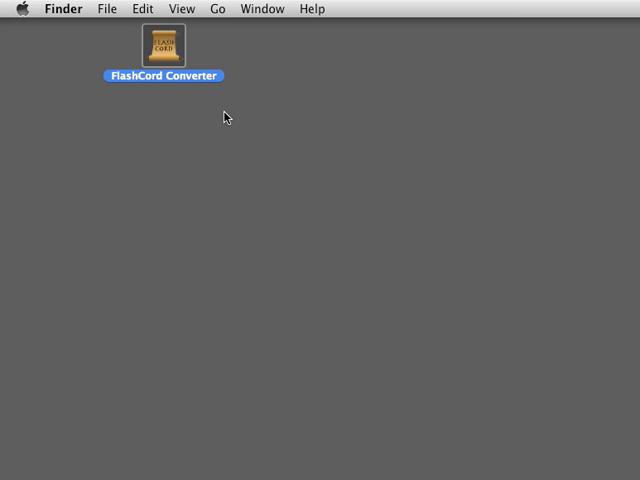